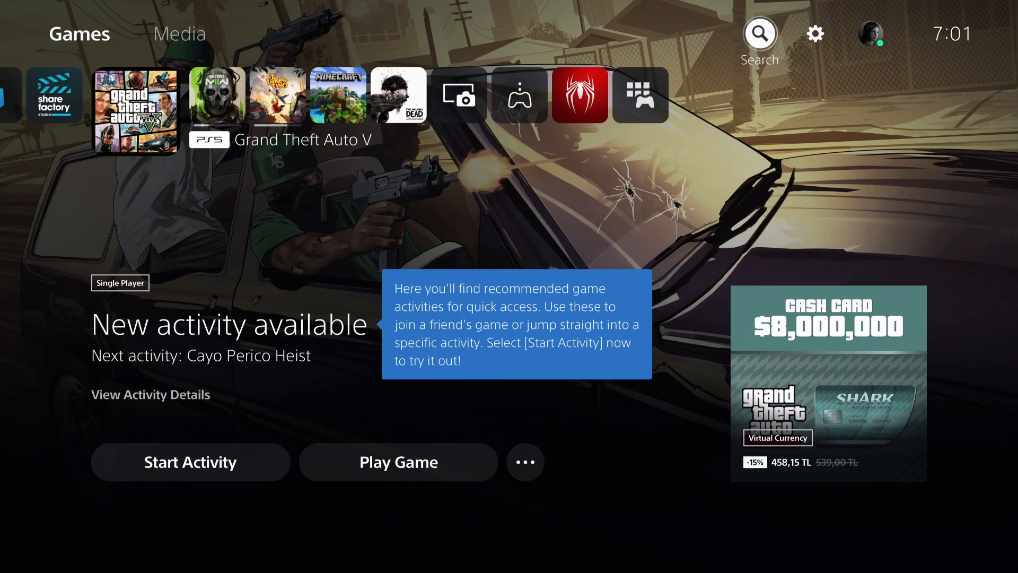
Step: Reach Saved Data and Game/App Settings in the console Settings menu
left_click(814, 34)
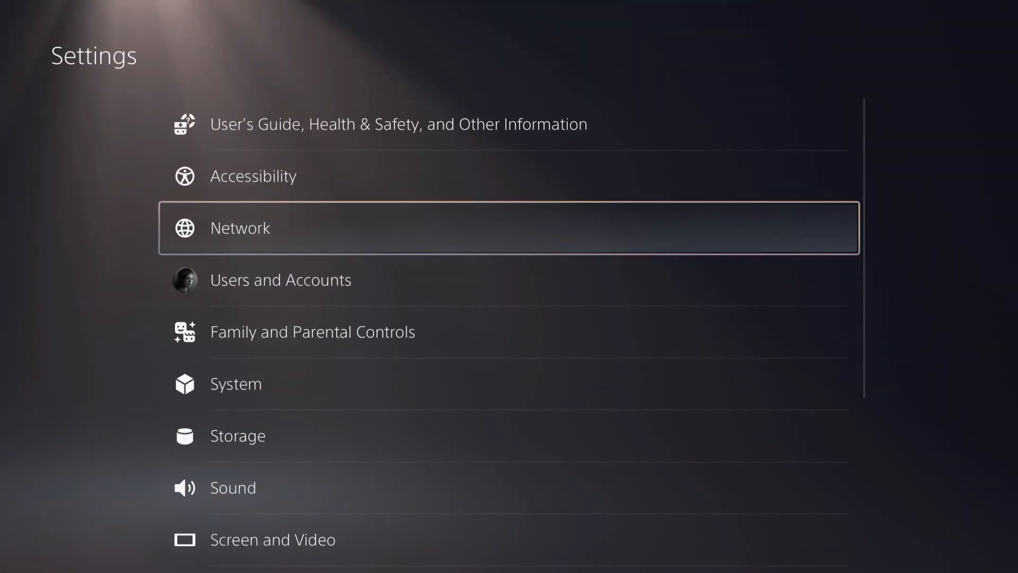
scroll("down", 3)
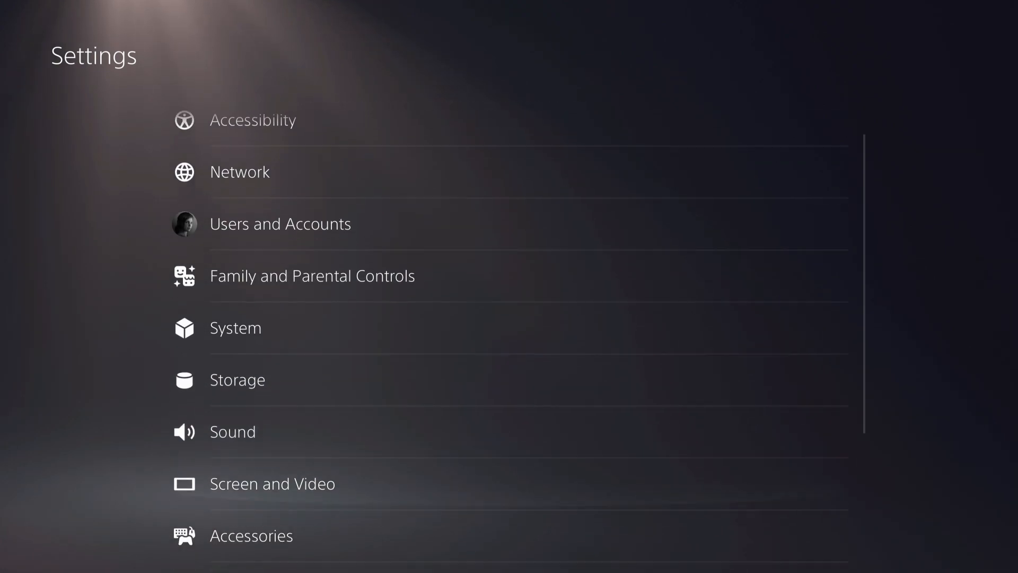
scroll("down", 3)
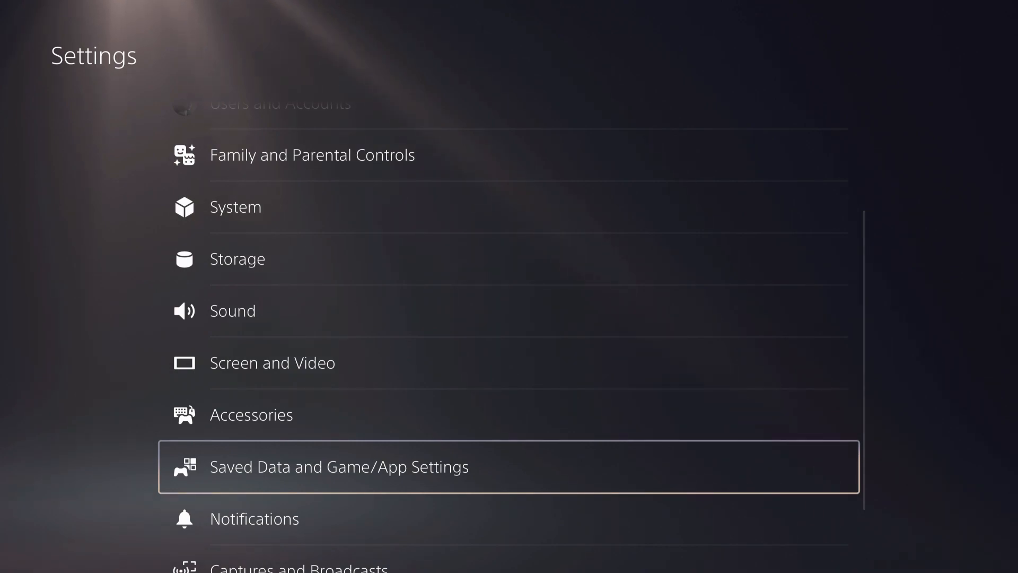
Step: View Sync Saved Data under Saved Data (PS5), confirming Auto-Sync Saved Data is enabled with its per-game list
left_click(338, 466)
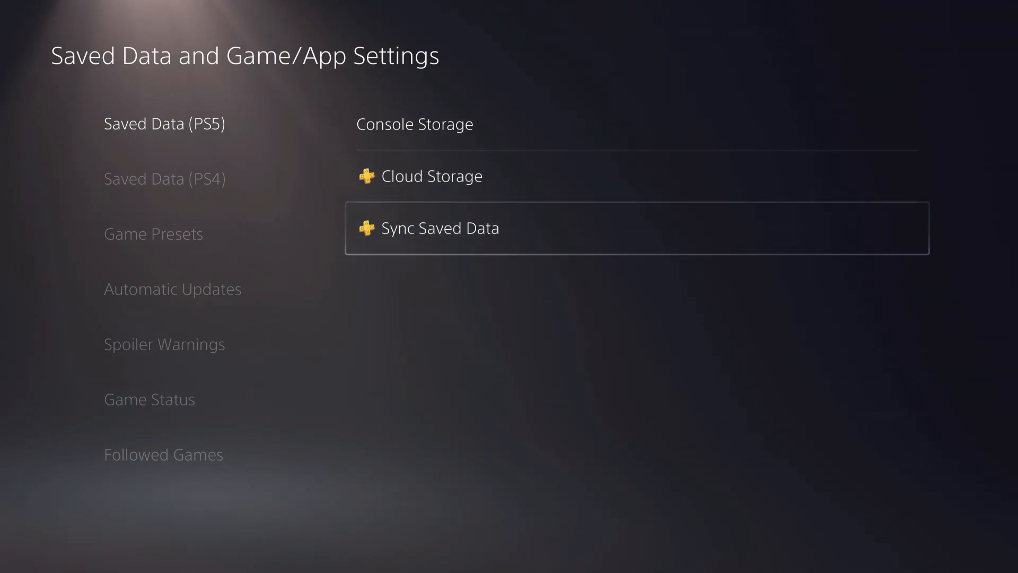
left_click(440, 228)
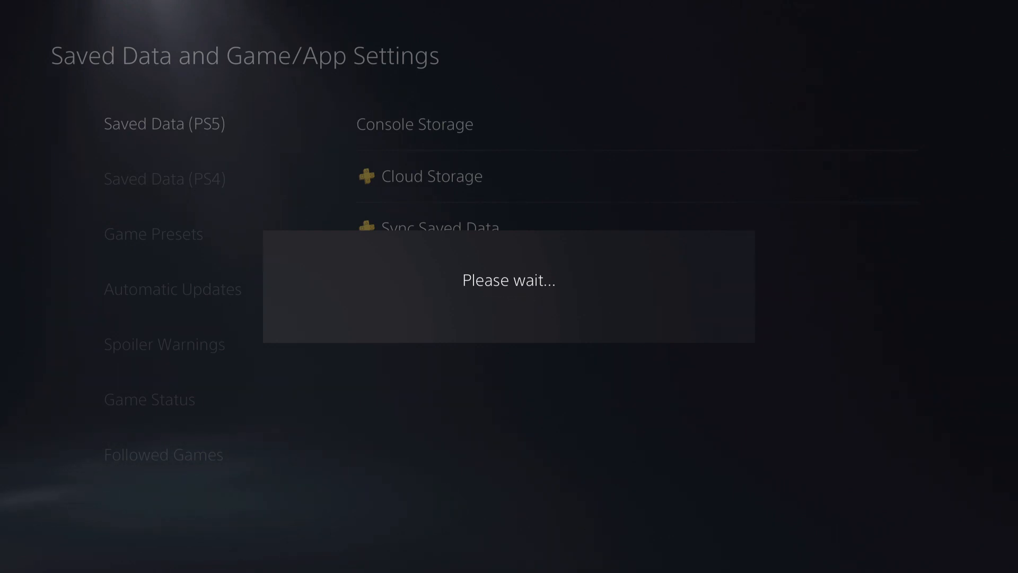
left_click(439, 227)
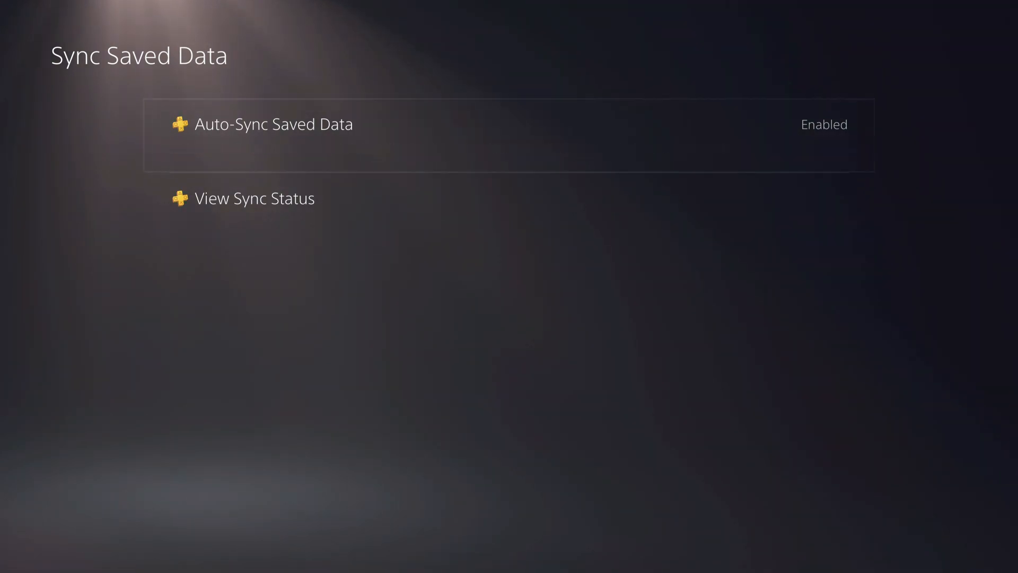
left_click(272, 124)
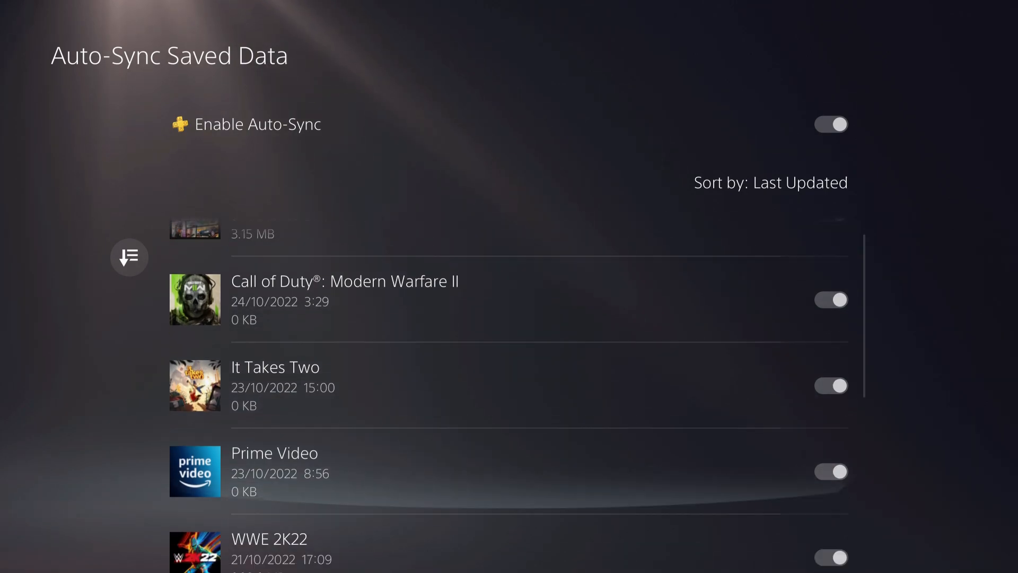
scroll("down", 3)
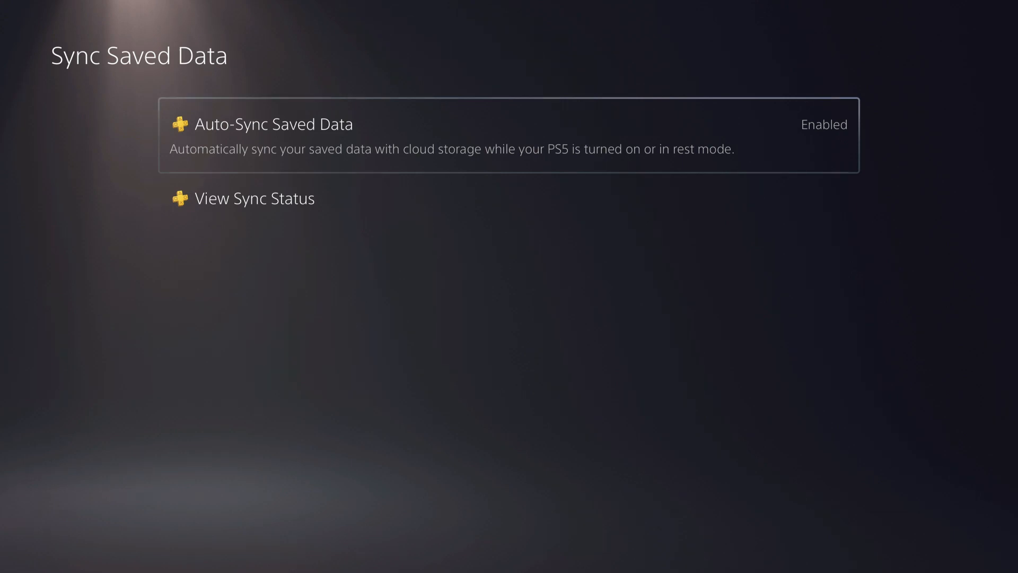
Step: View the console storage list (GTA V, WWE 2K22) and return to the PS5 saved data options
key("Escape")
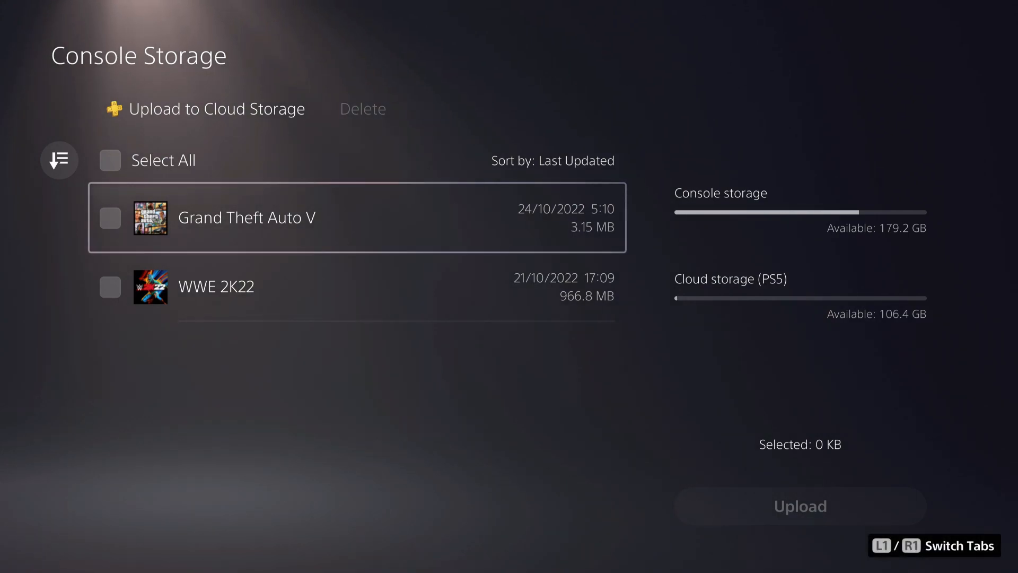
left_click(109, 217)
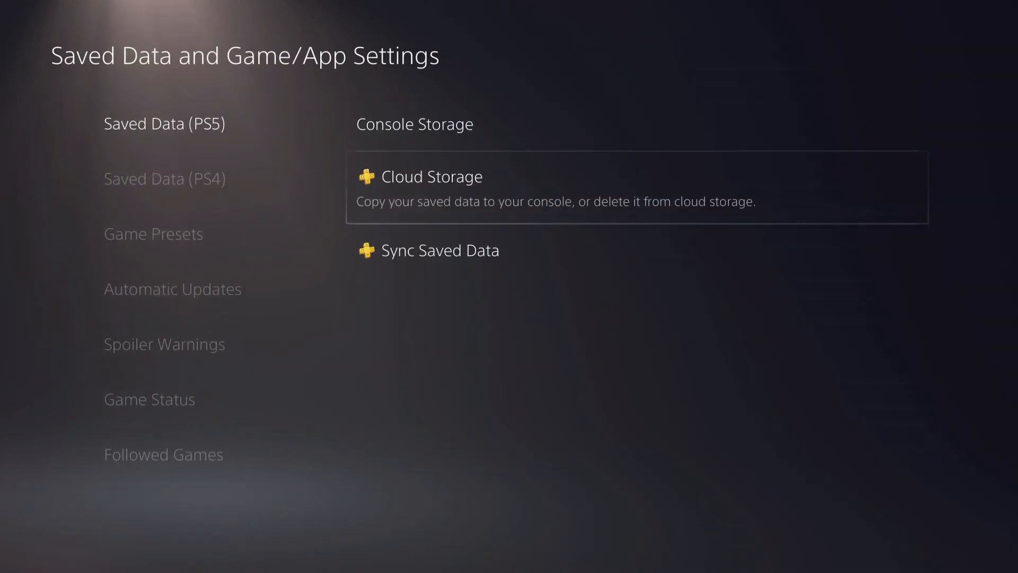
Step: Mark WWE 2K22 and Sackboy: A Big Adventure for download in the cloud saved data list, then leave it
left_click(430, 177)
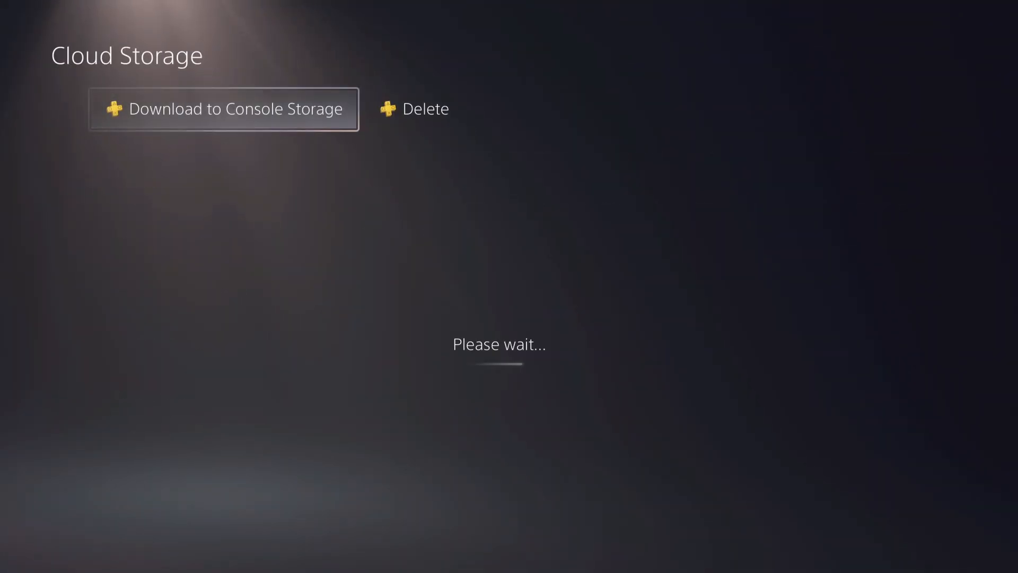
left_click(224, 108)
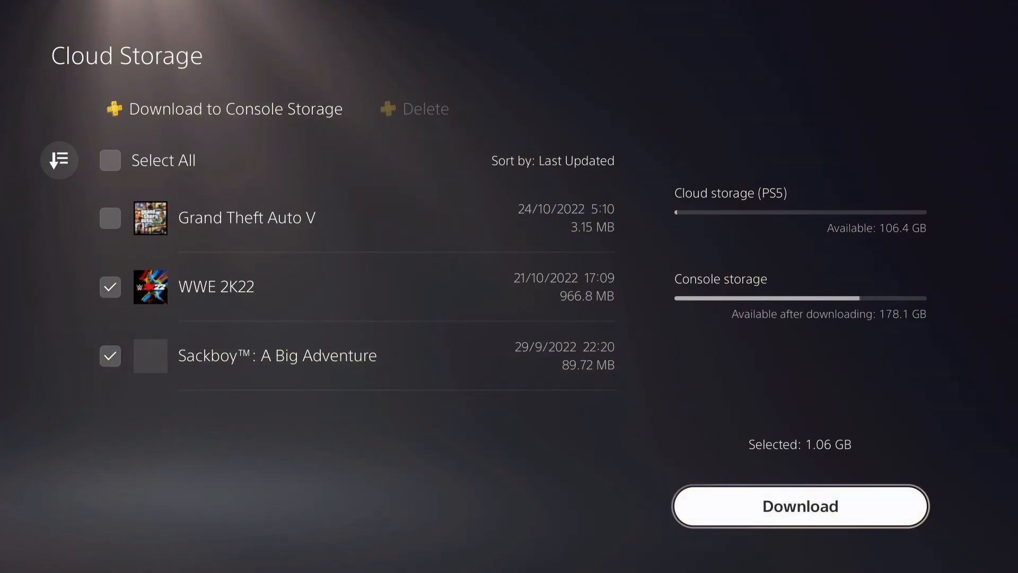
key("Escape")
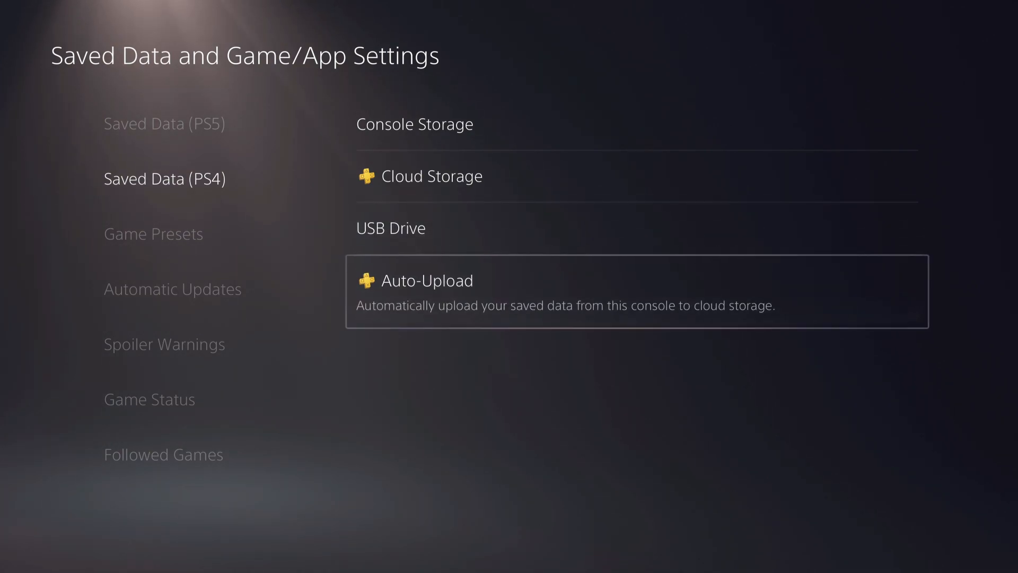
Step: Load the PS4 saved data stored in console storage from the Saved Data (PS4) options
left_click(427, 280)
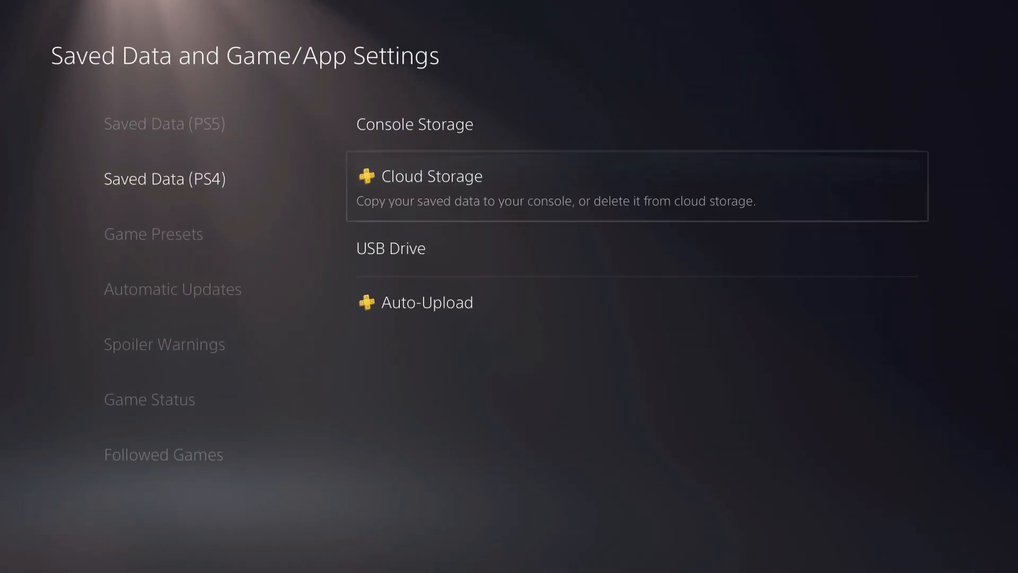
left_click(414, 124)
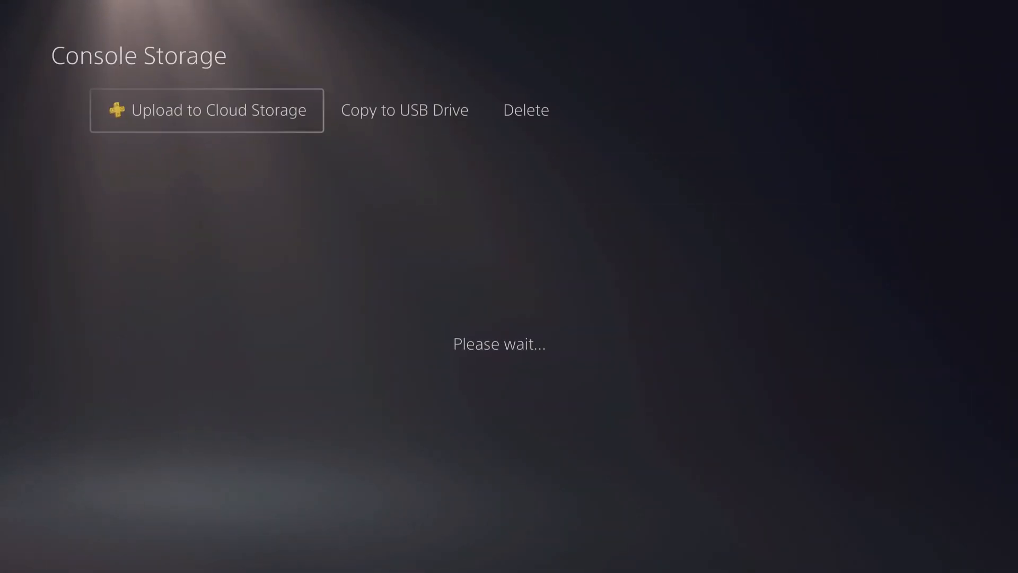